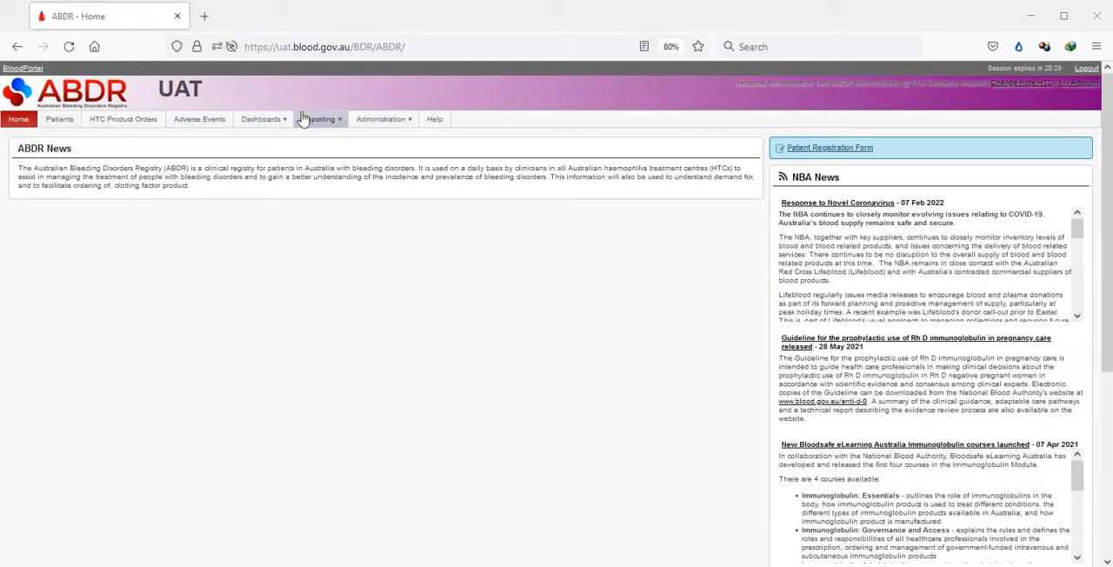
# - Go to MyABDR User Management from the Administration menu
pyautogui.click(381, 119)
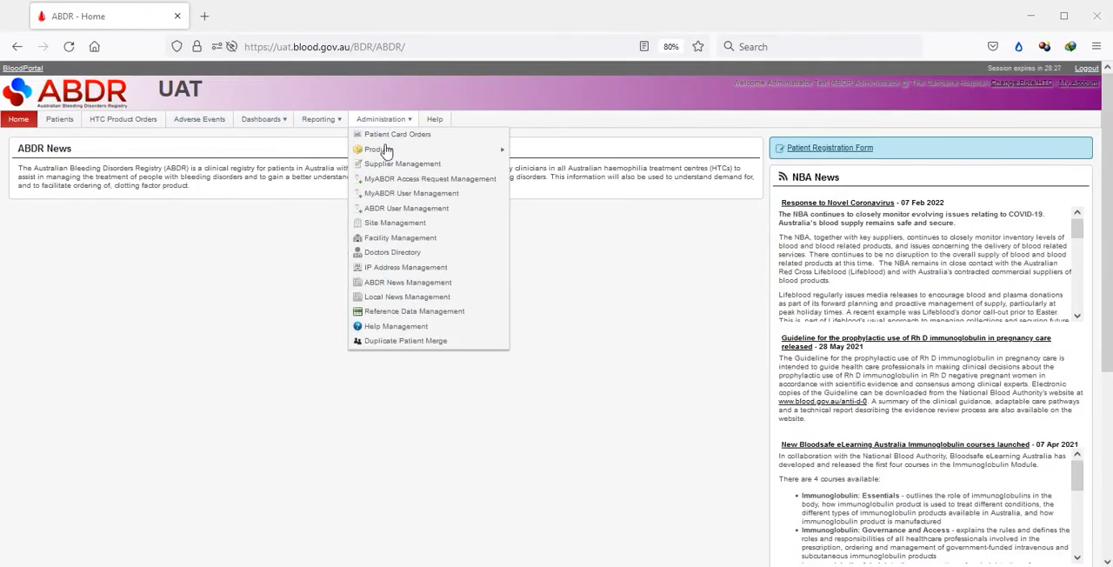
pyautogui.click(411, 192)
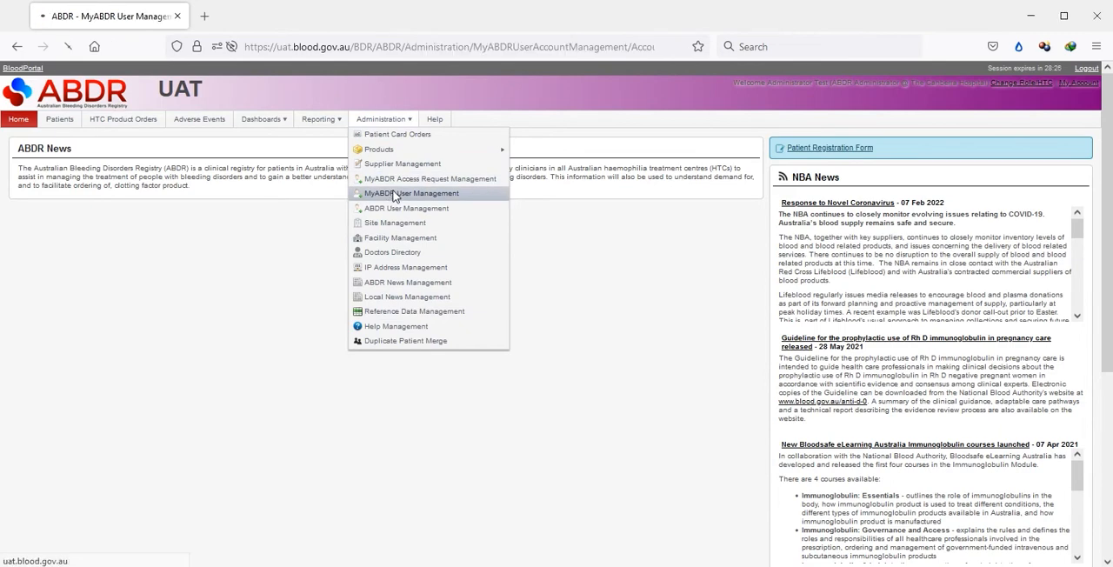
# - Search active MyABDR users and open BERTRAND's account details
pyautogui.click(409, 192)
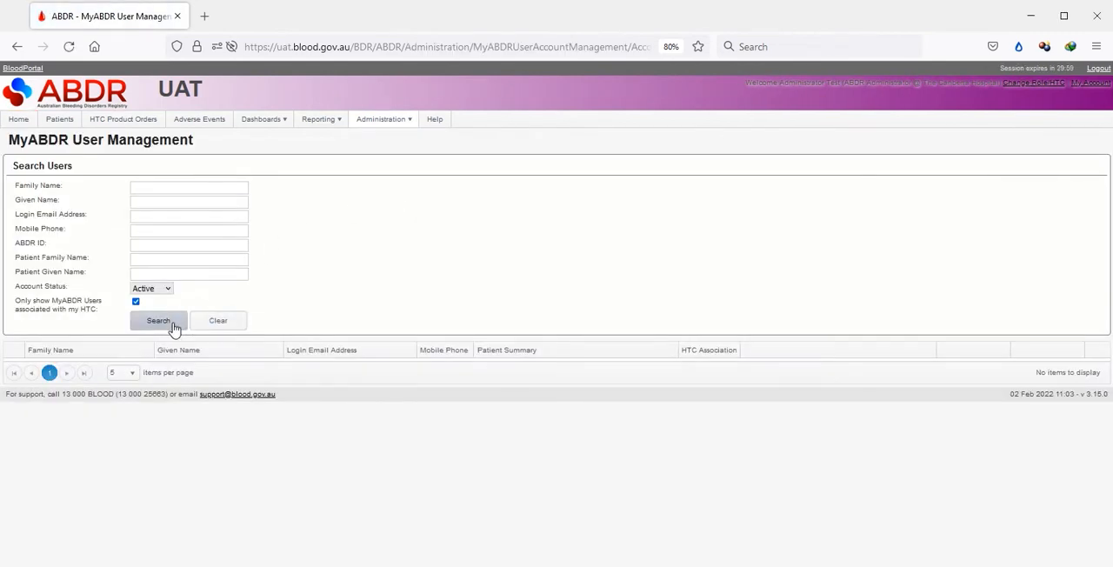
pyautogui.click(158, 320)
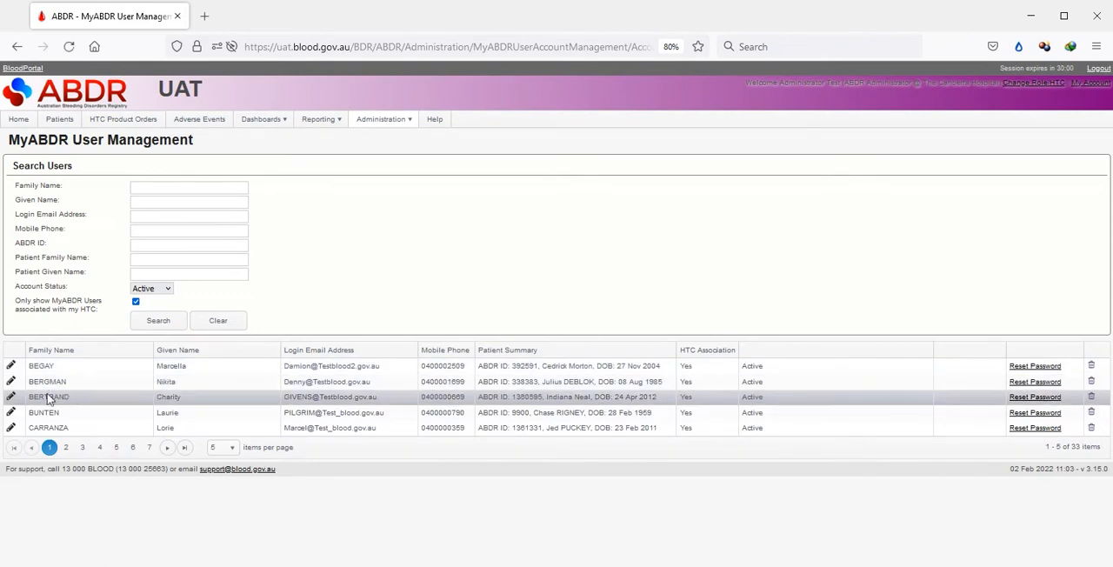
pyautogui.click(47, 397)
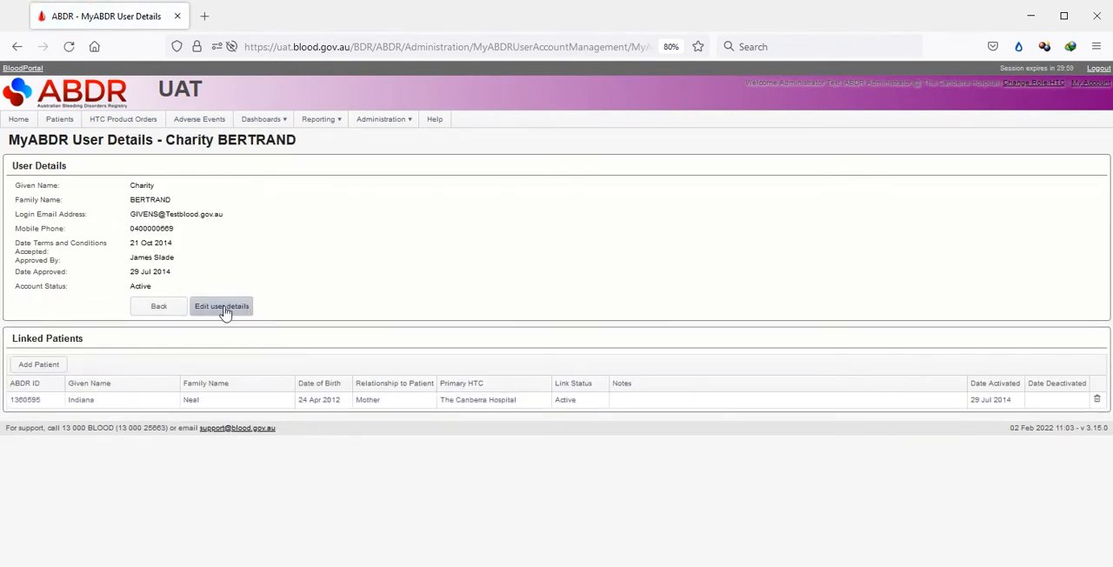
pyautogui.click(220, 306)
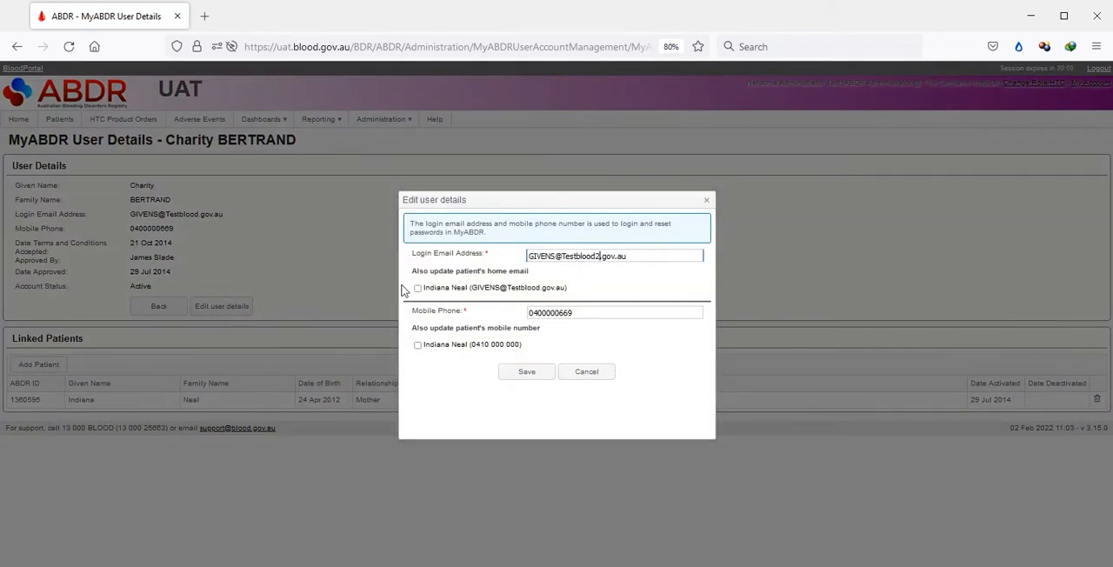
pyautogui.click(417, 287)
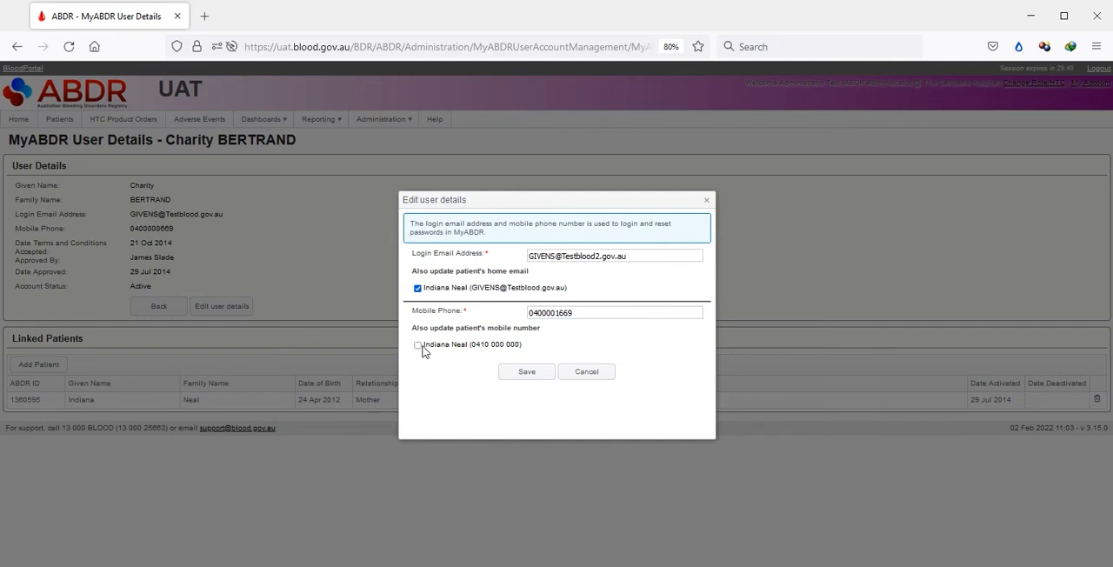
pyautogui.click(418, 344)
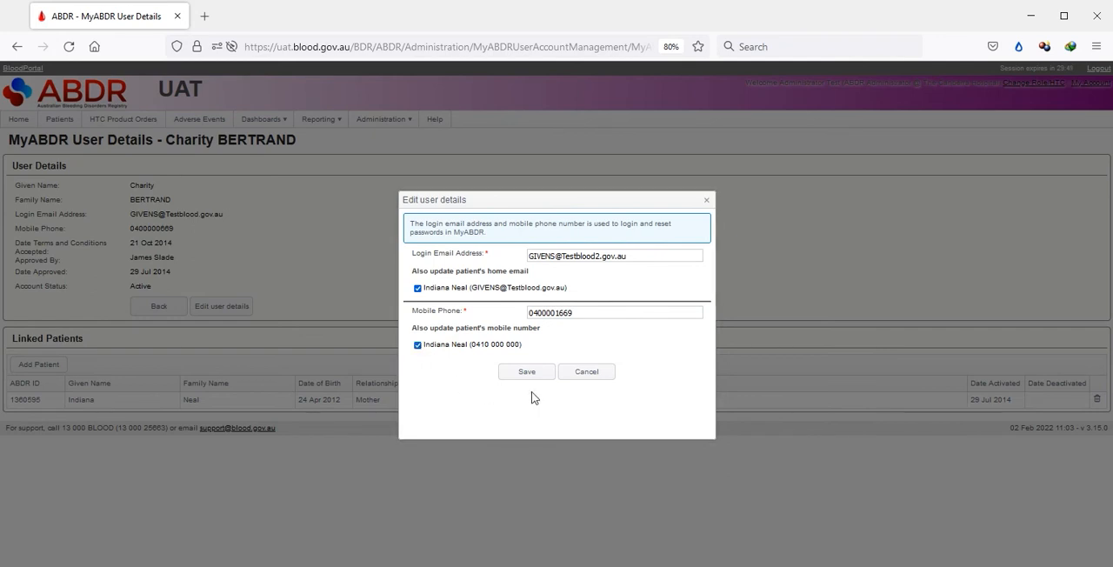